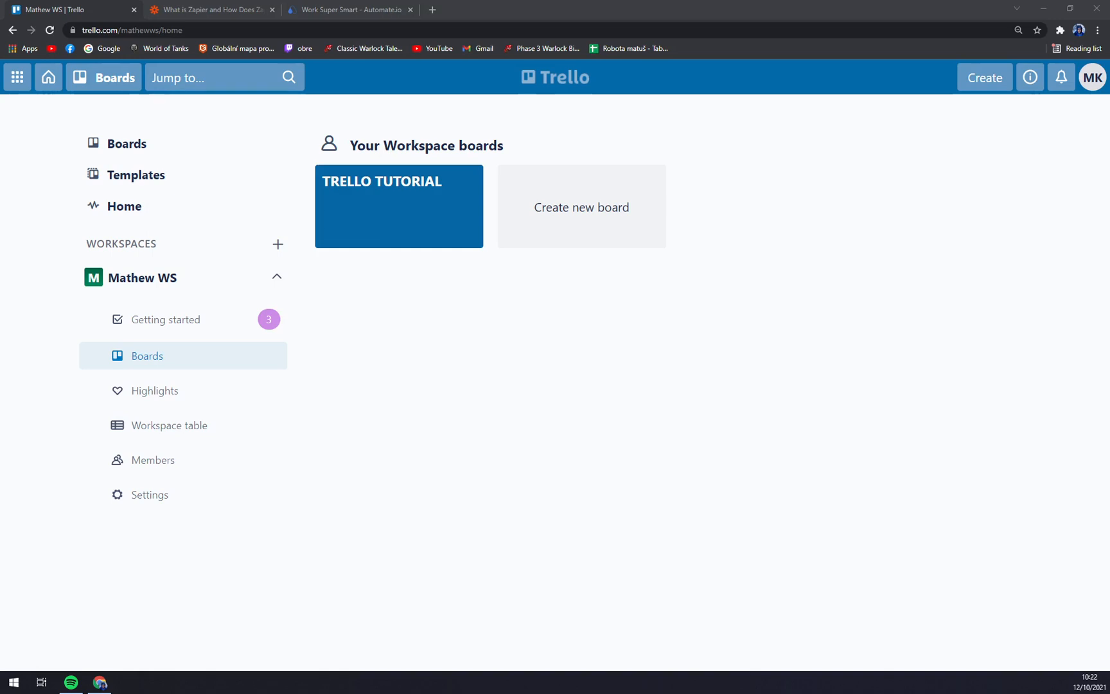
mouse_move(402, 438)
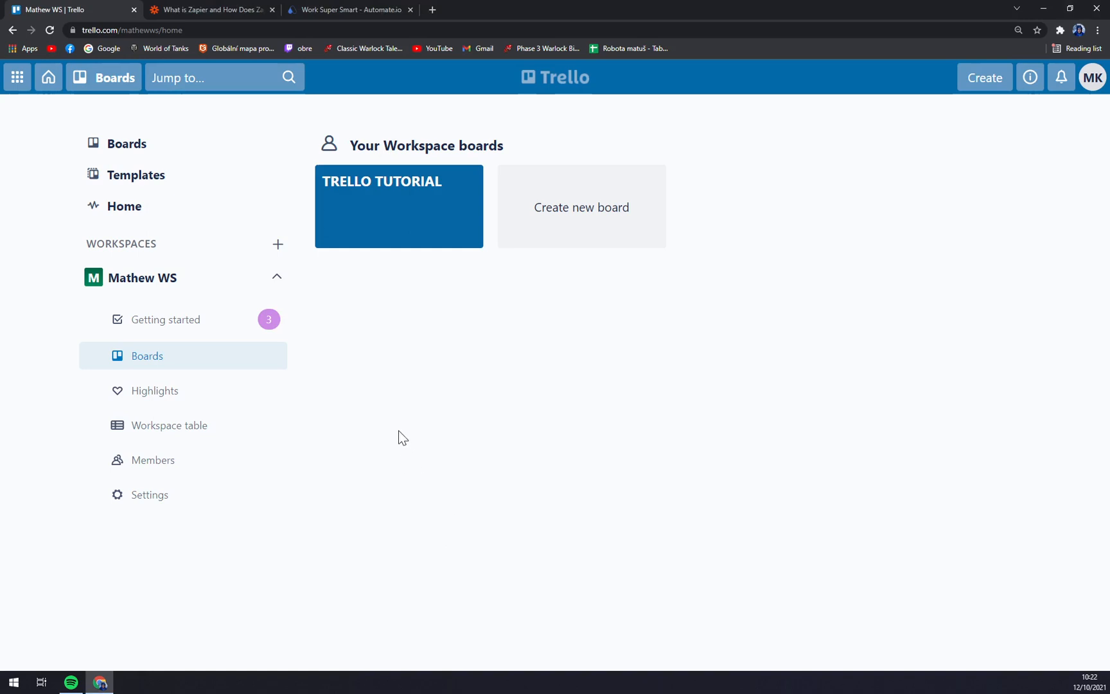
mouse_move(1046, 121)
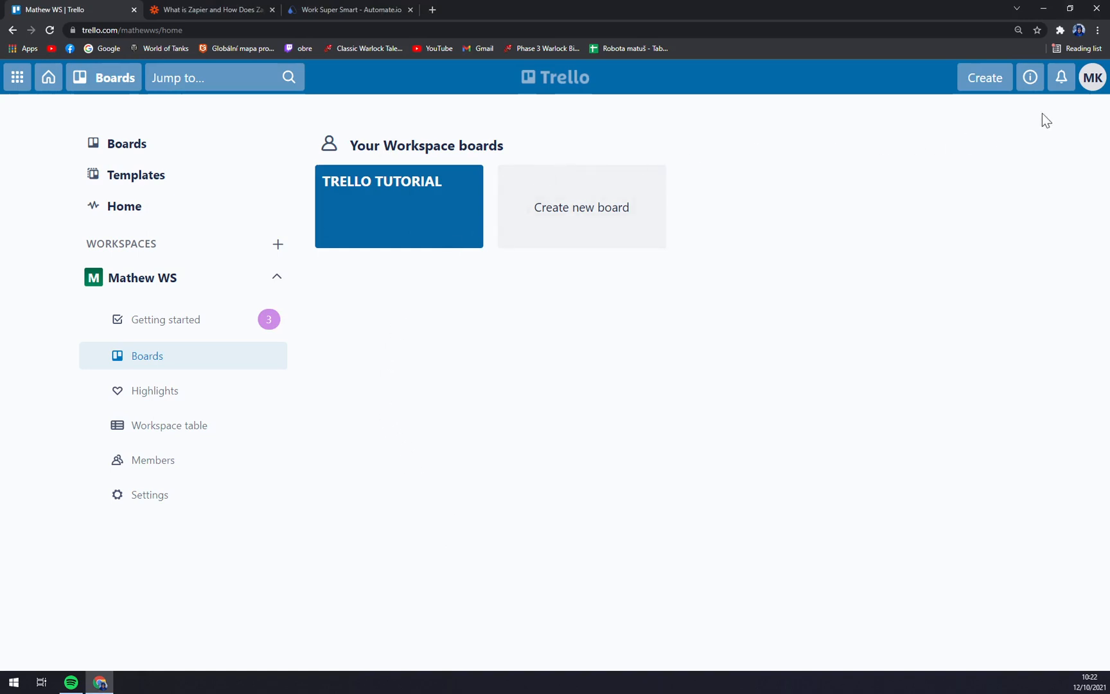
click(1092, 77)
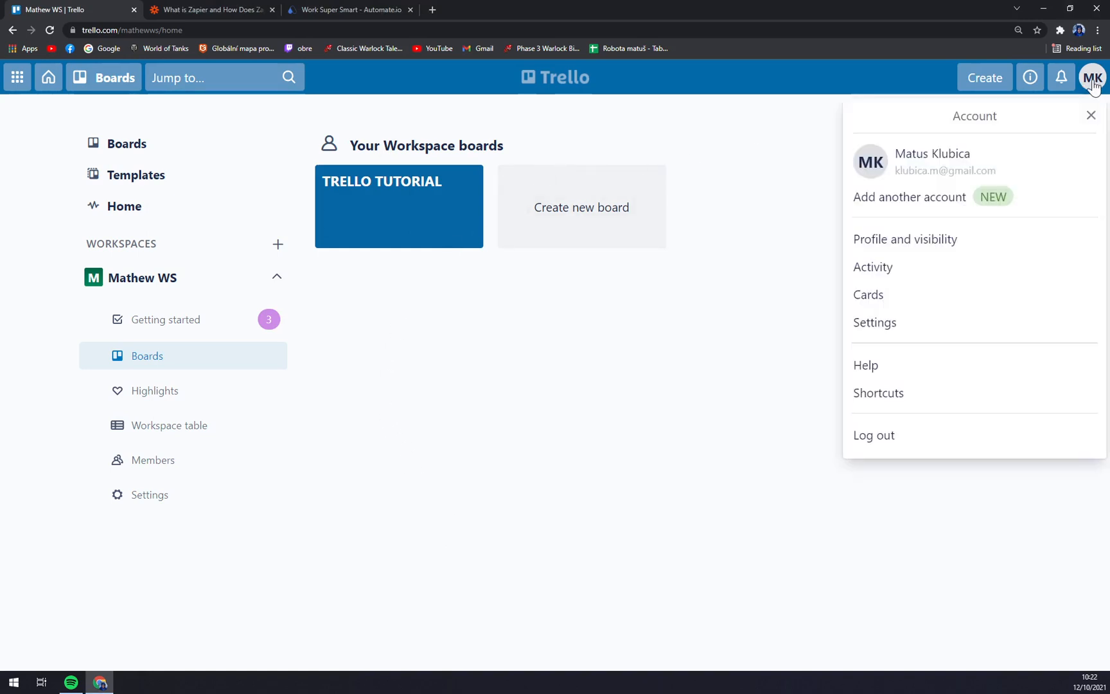
mouse_move(1013, 158)
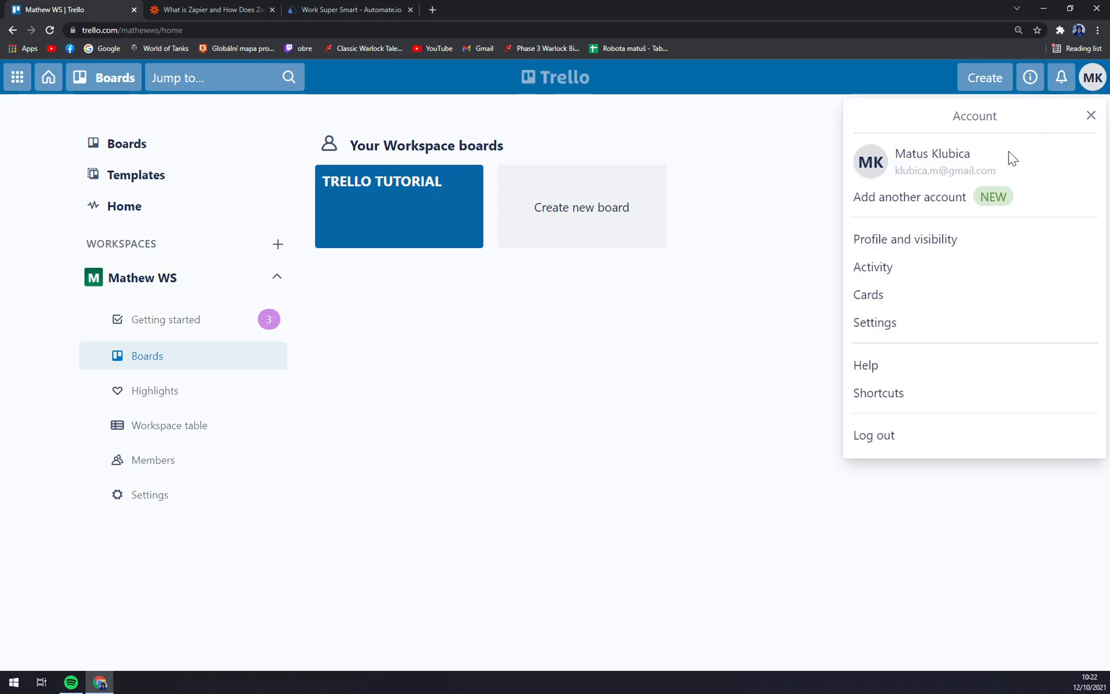
mouse_move(898, 338)
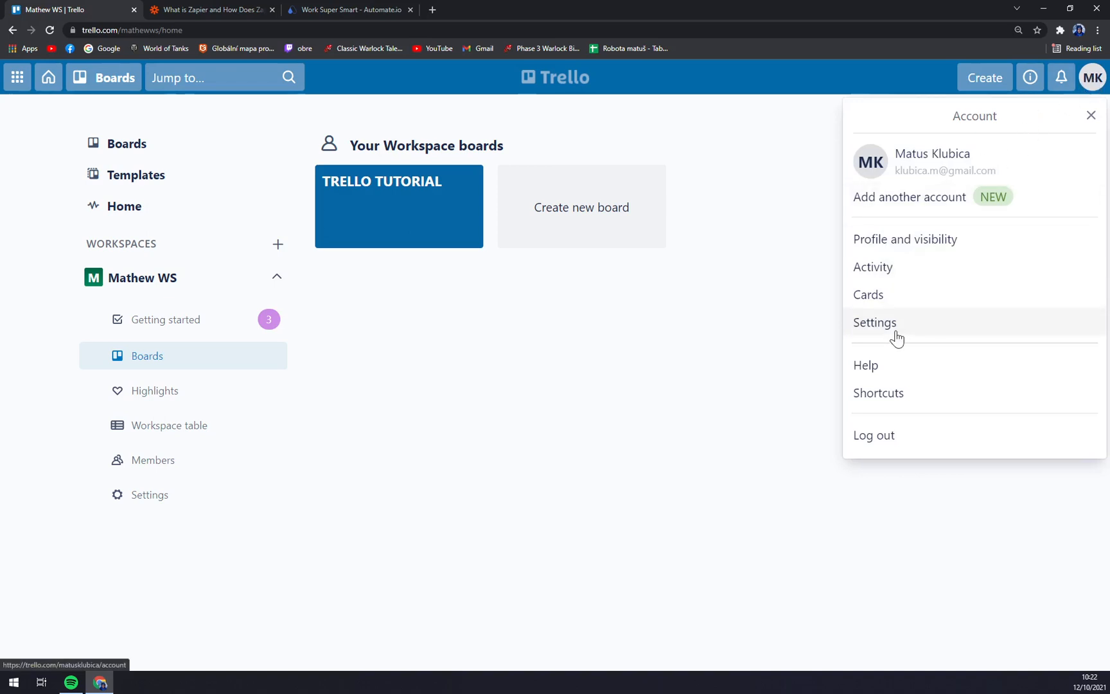
click(875, 323)
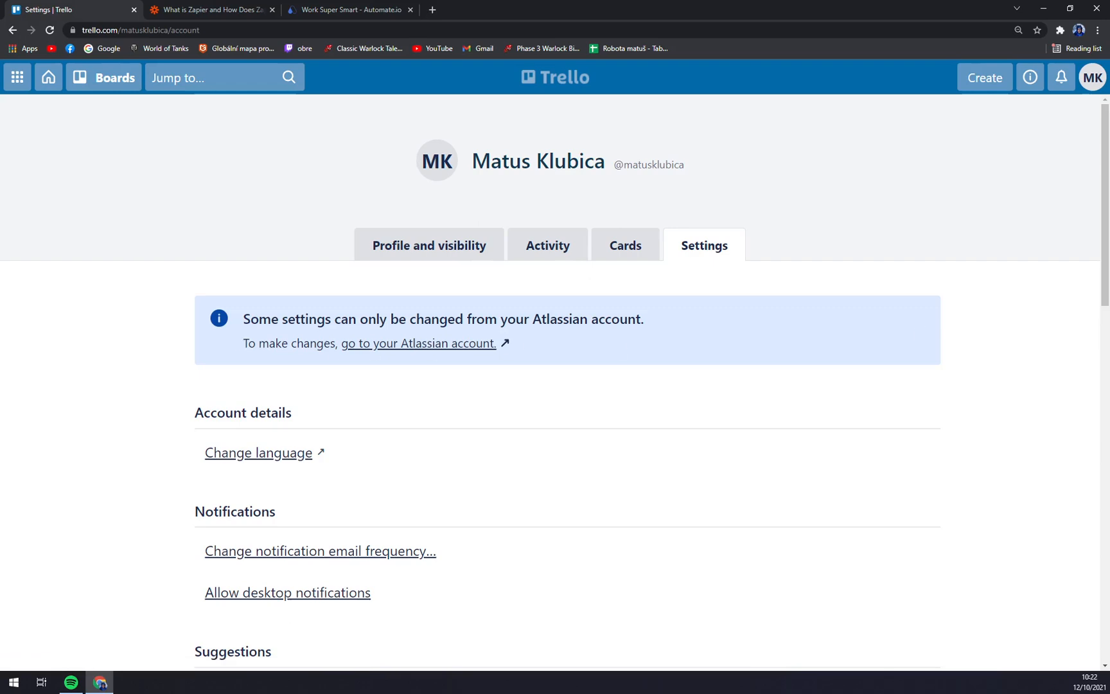
scroll(down, 3)
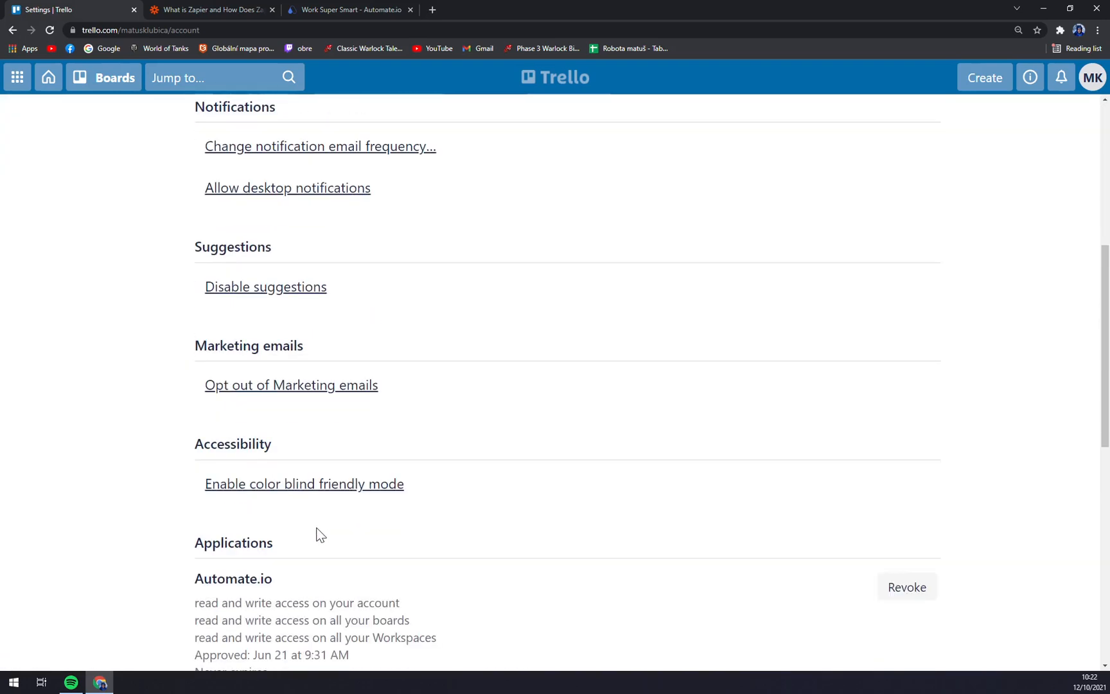
scroll(up, 3)
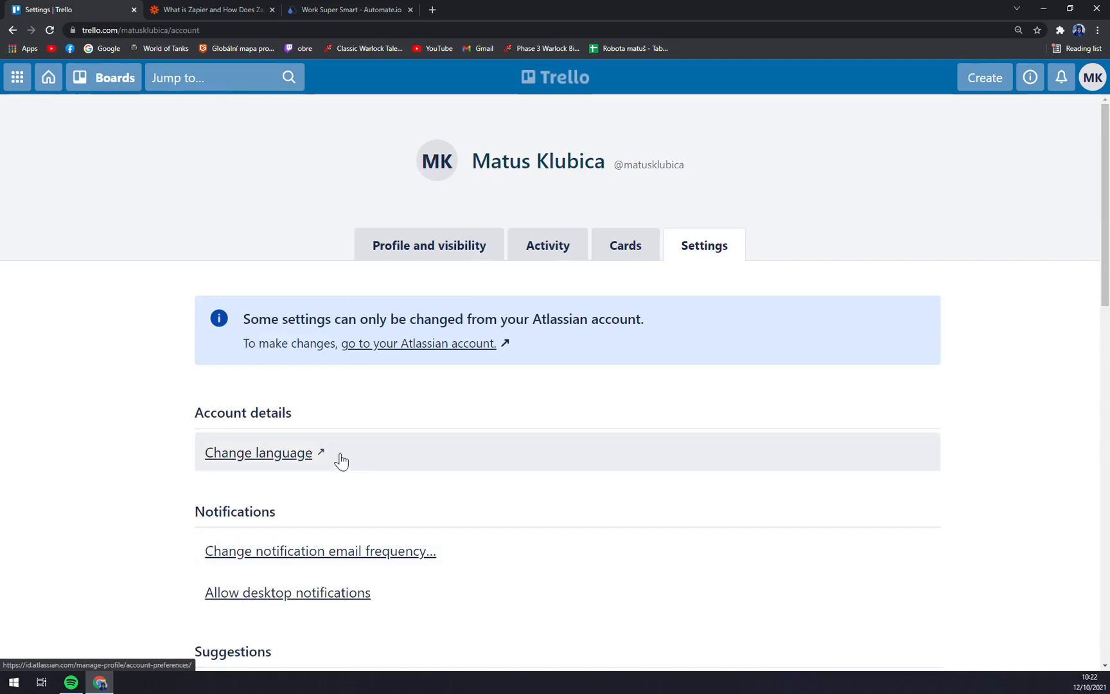
mouse_move(220, 327)
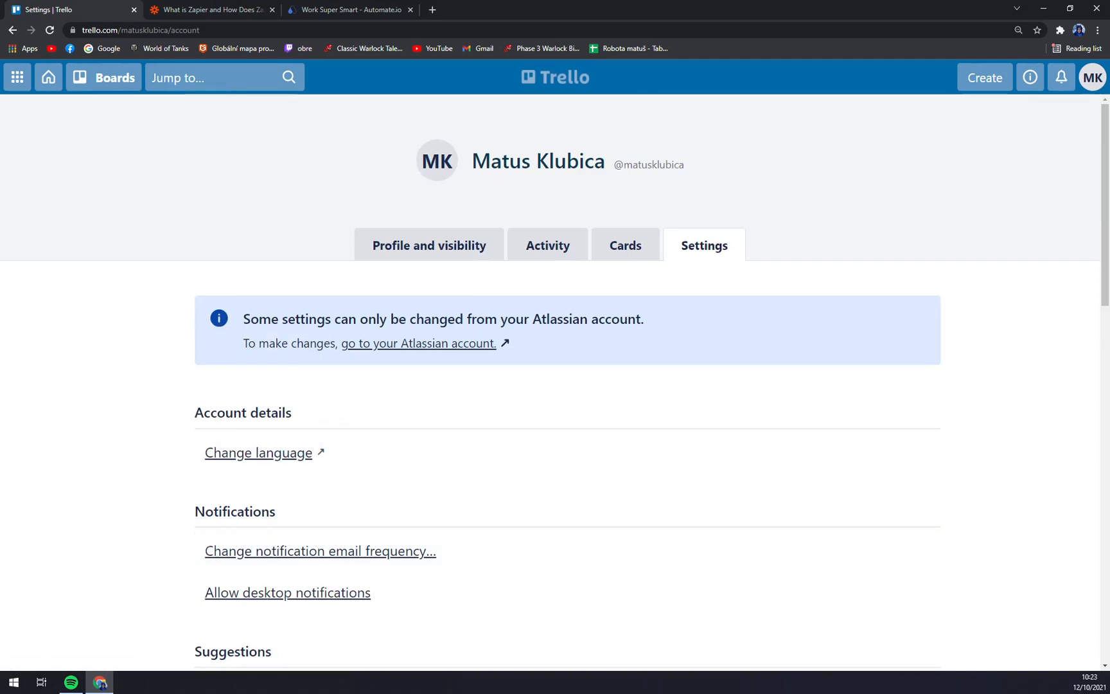
mouse_move(469, 338)
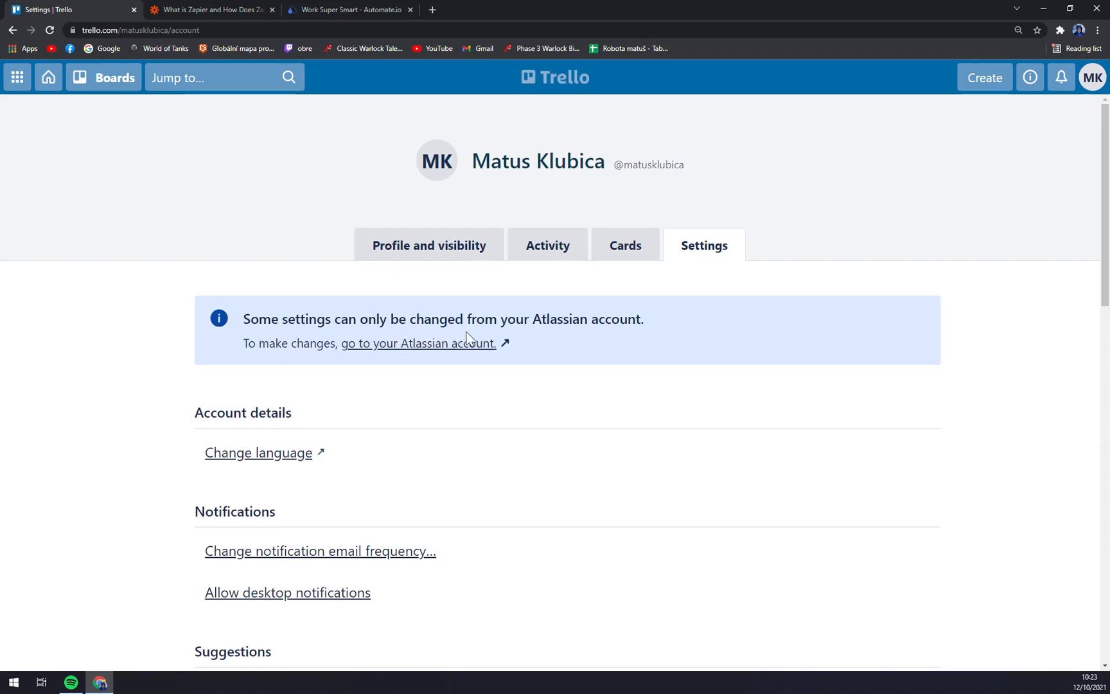
mouse_move(568, 339)
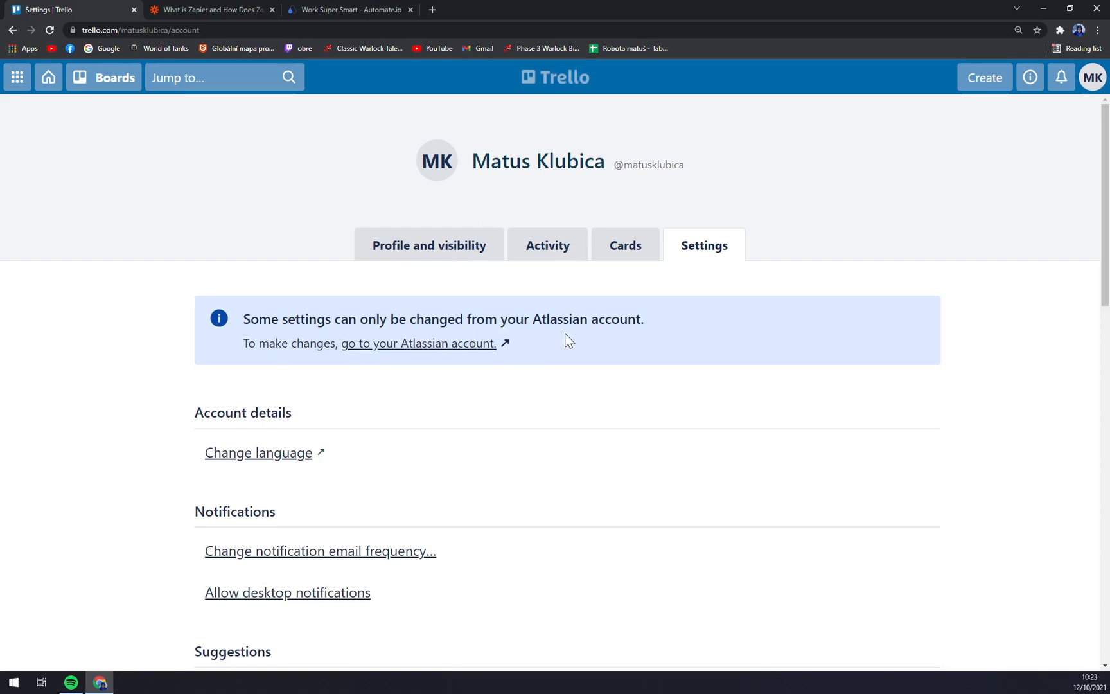
mouse_move(378, 359)
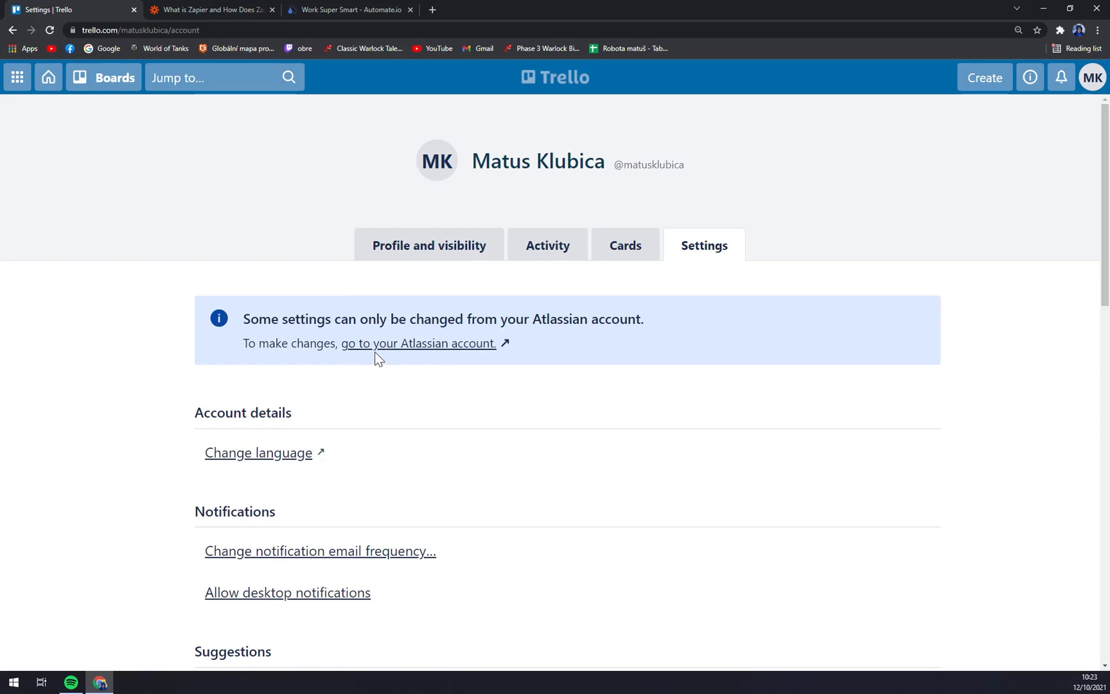
Step: Go to the Atlassian account and show its Profile and visibility page
click(417, 343)
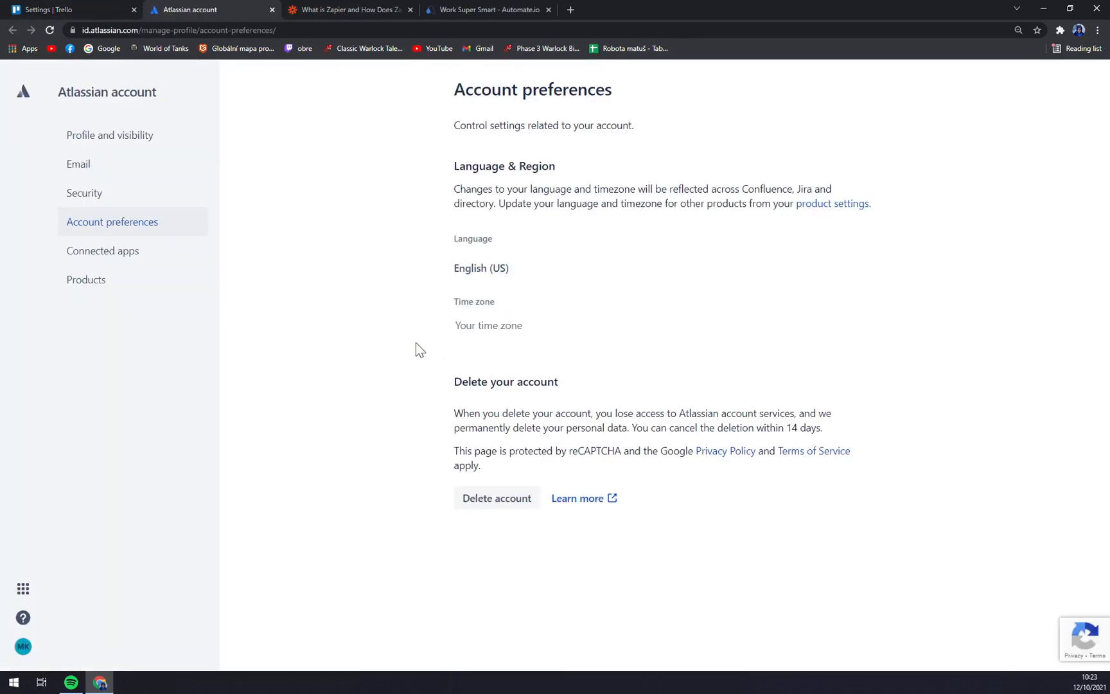
mouse_move(121, 140)
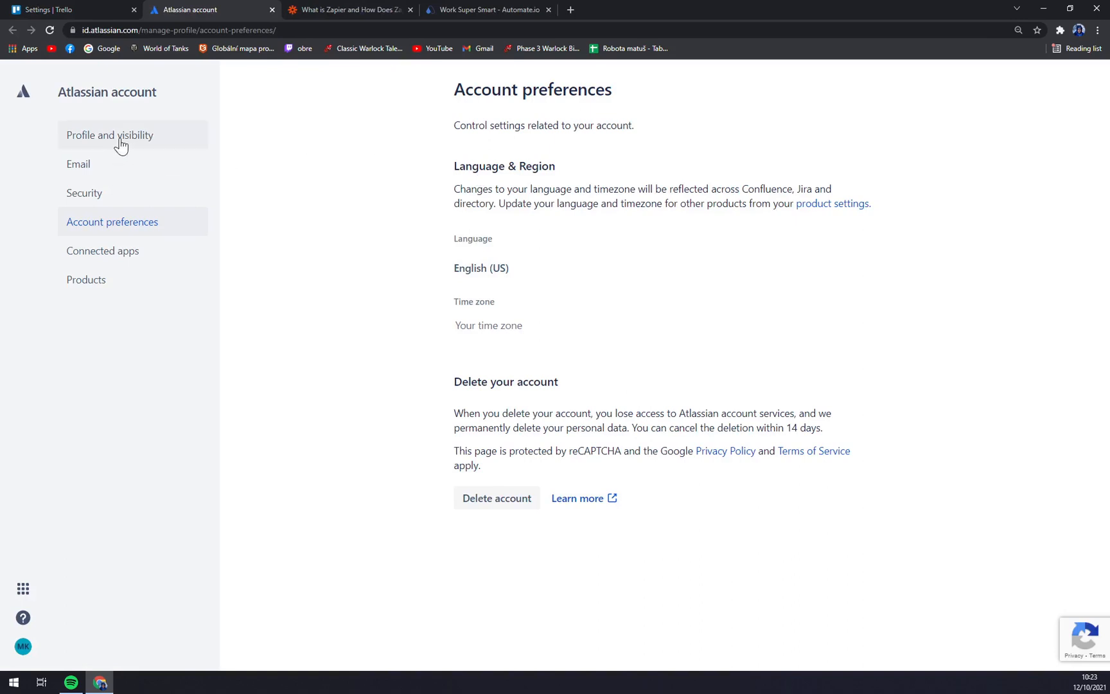
mouse_move(109, 135)
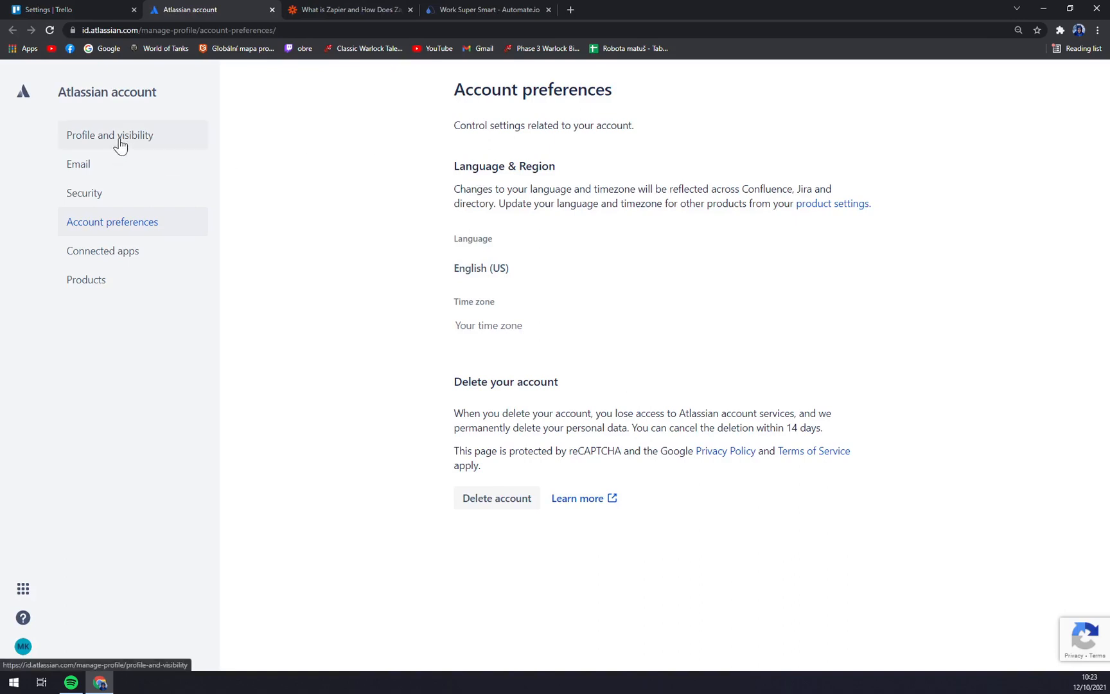
click(109, 135)
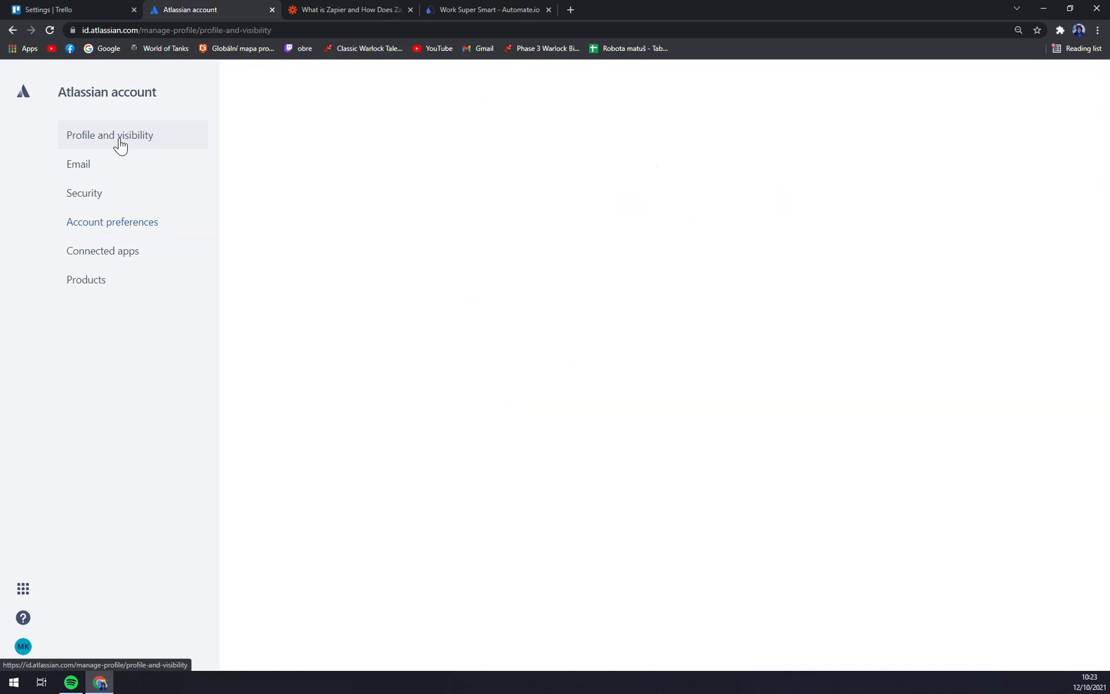
click(109, 135)
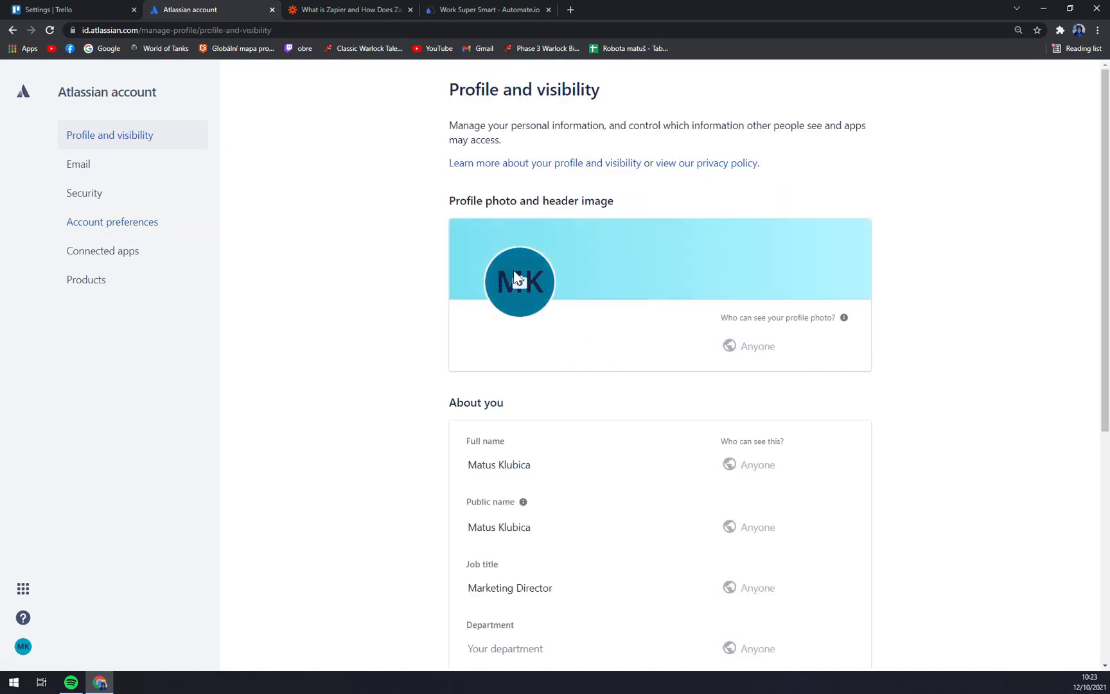
Step: Upload the geometric lion image from the computer as the new Atlassian profile photo
click(518, 281)
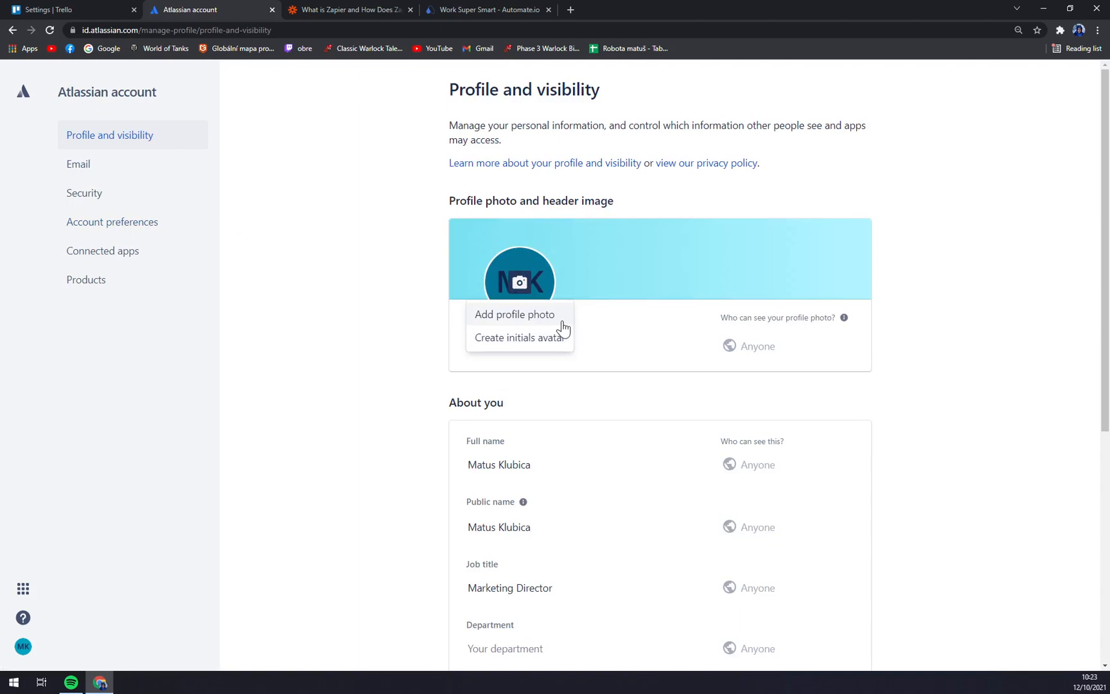
click(515, 315)
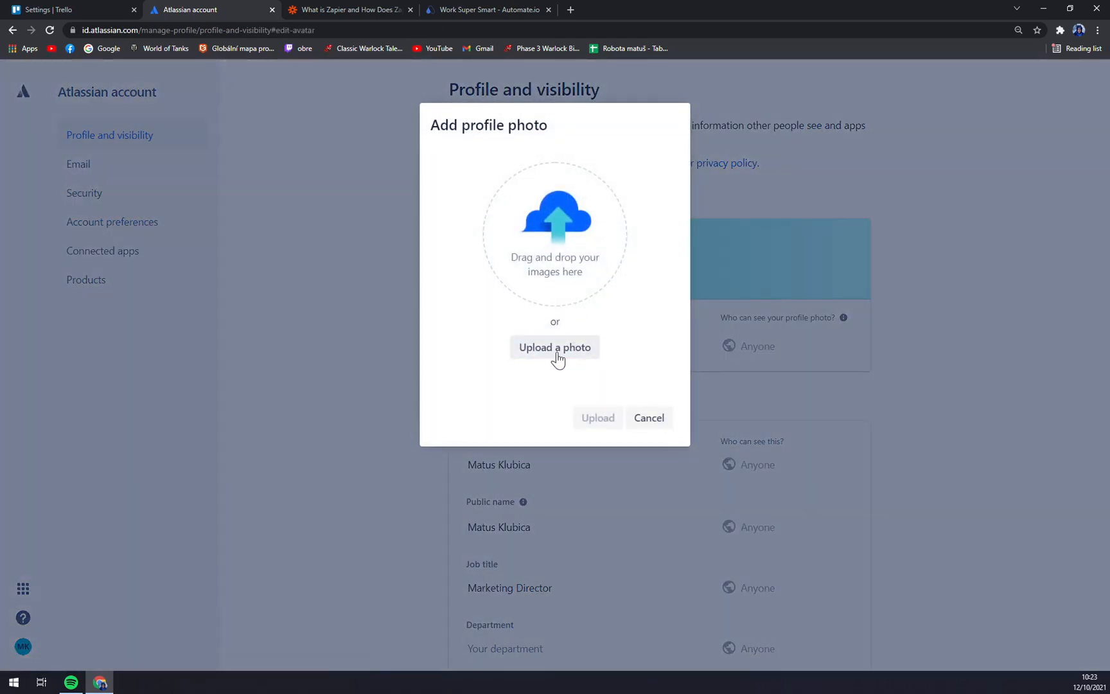
click(554, 347)
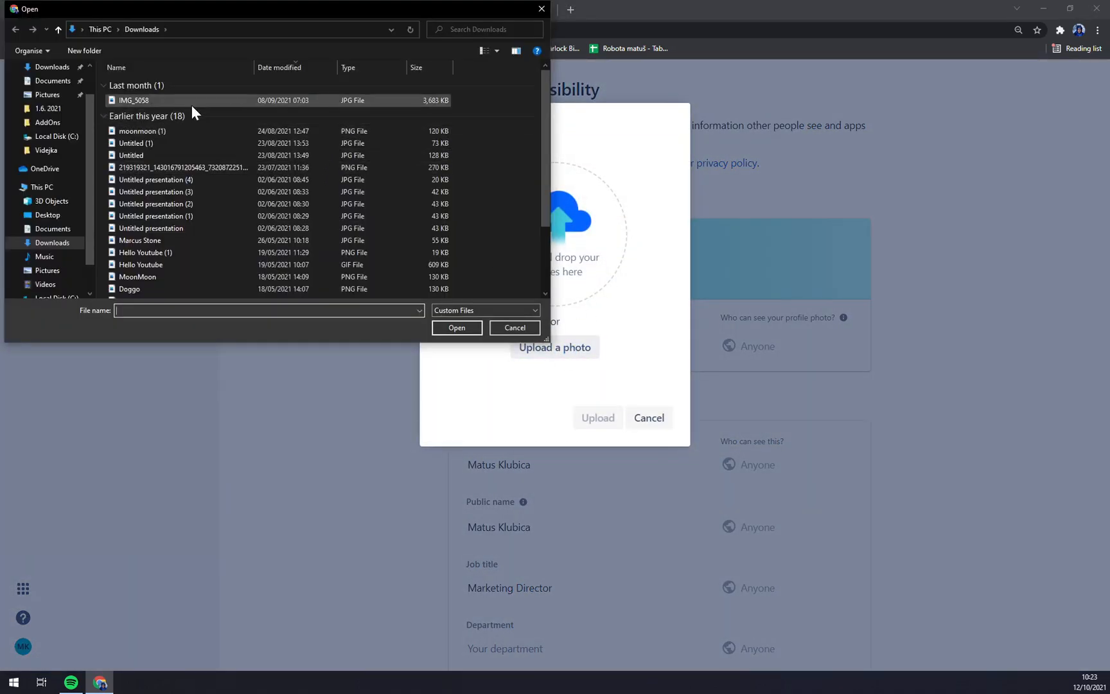
click(514, 328)
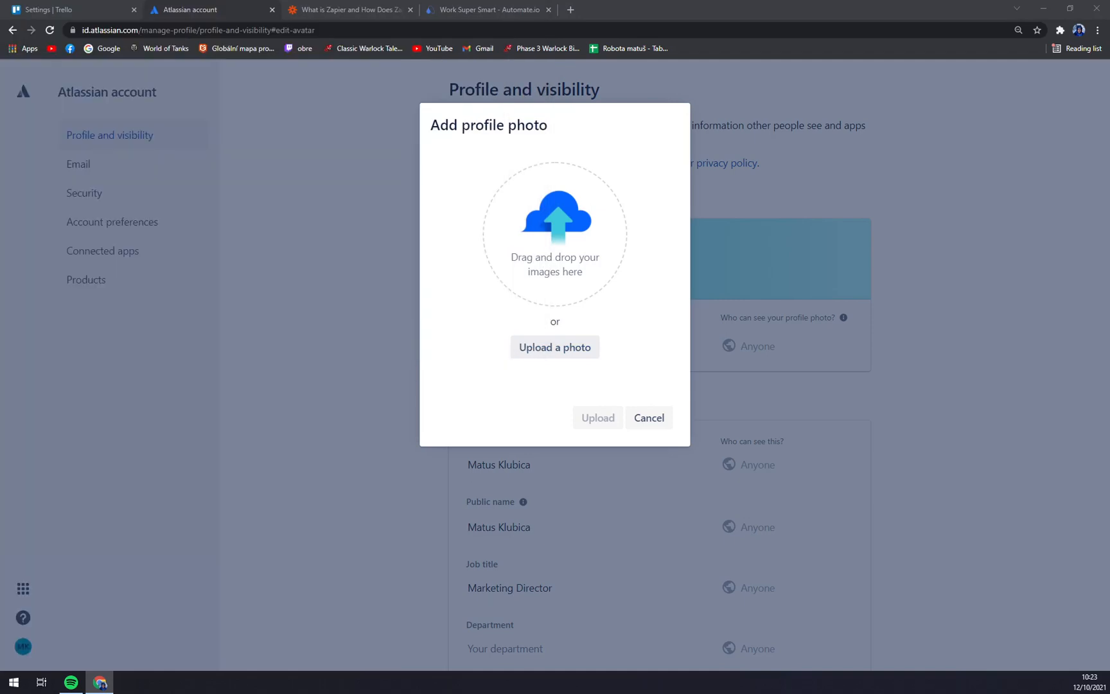
click(555, 347)
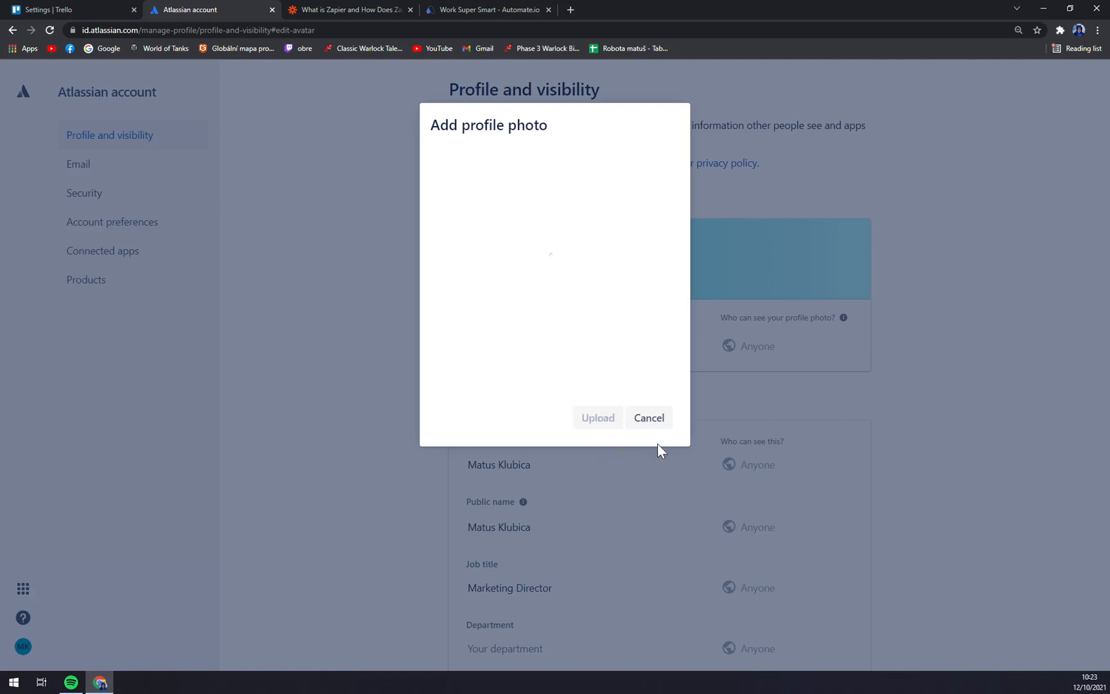
click(598, 418)
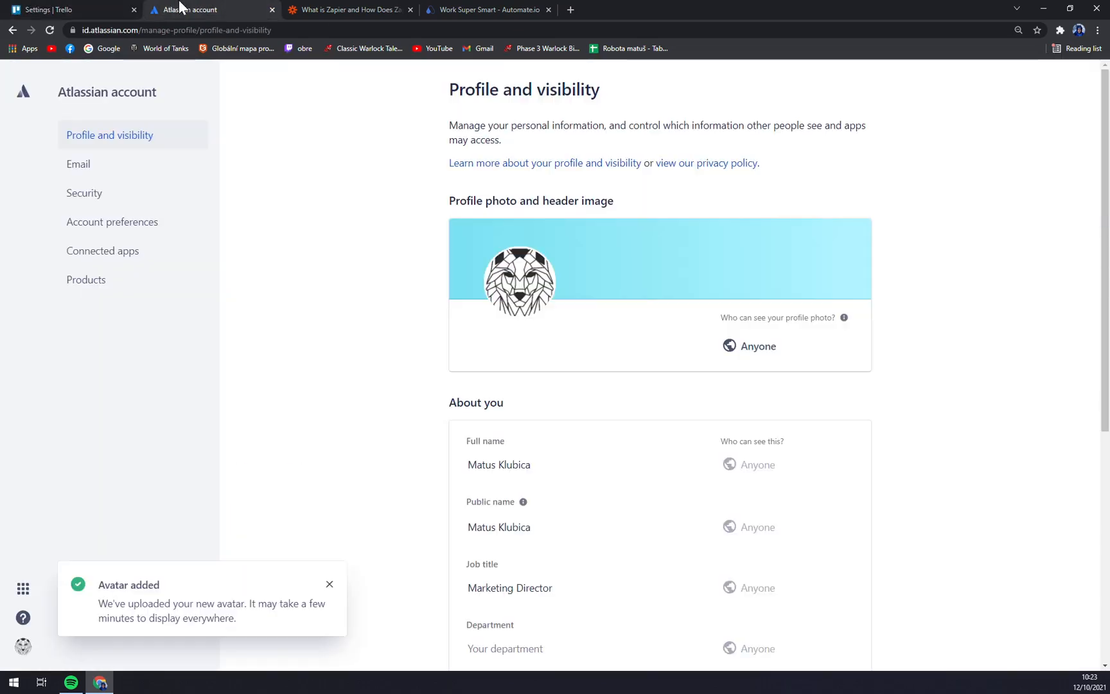
mouse_move(354, 327)
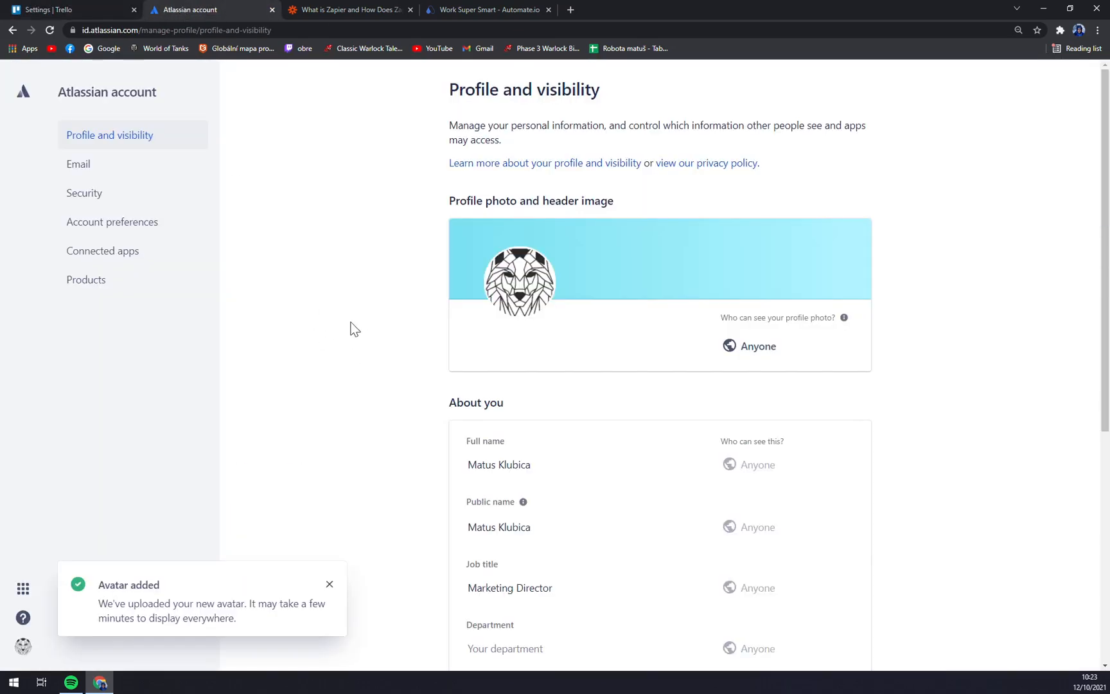
click(70, 9)
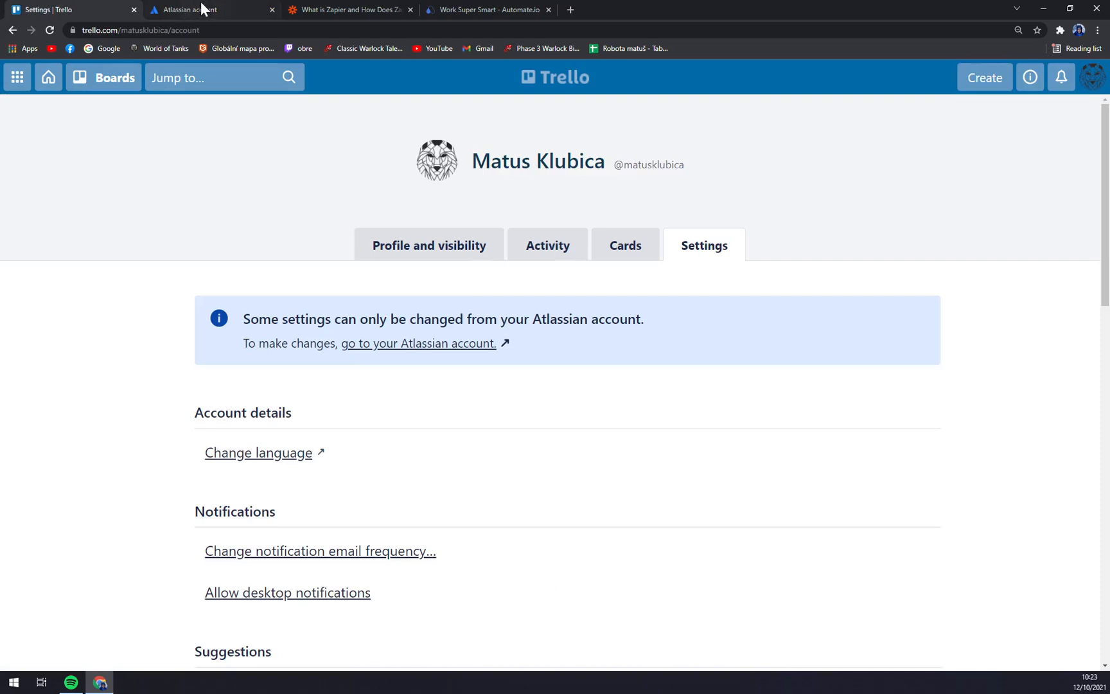
click(17, 77)
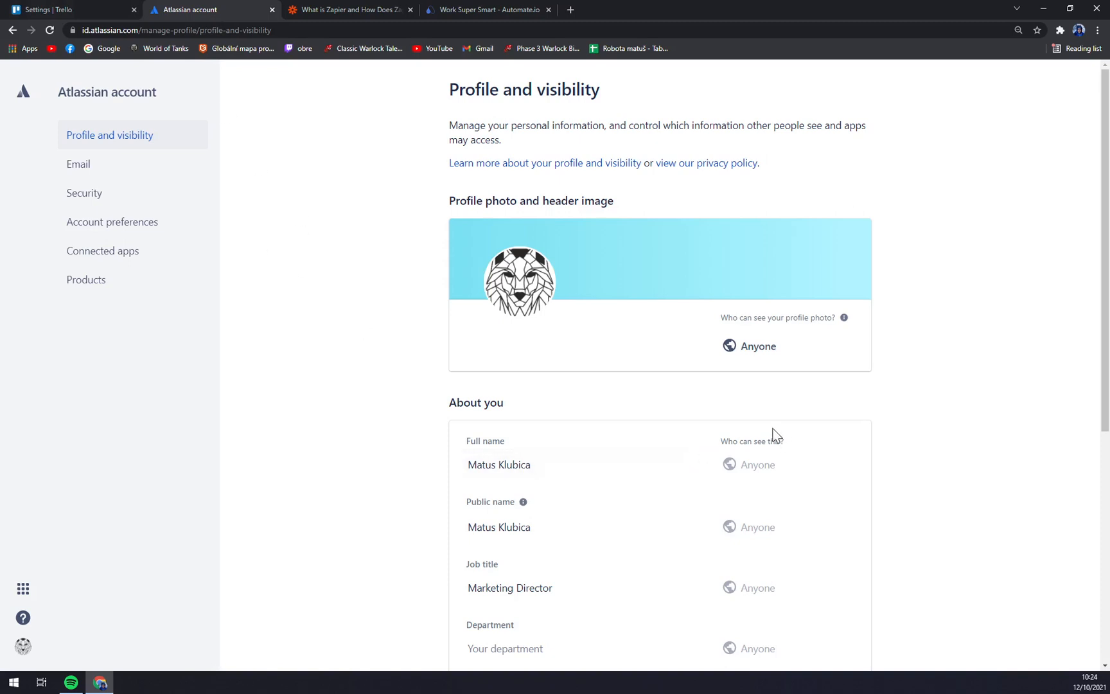
mouse_move(376, 273)
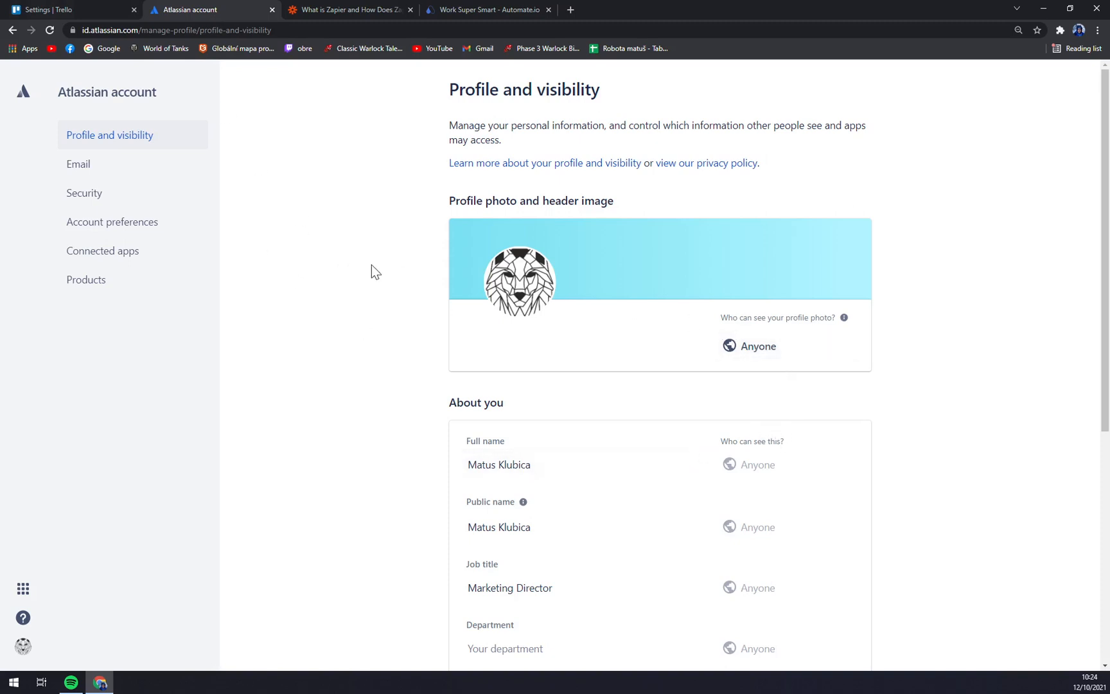
mouse_move(691, 406)
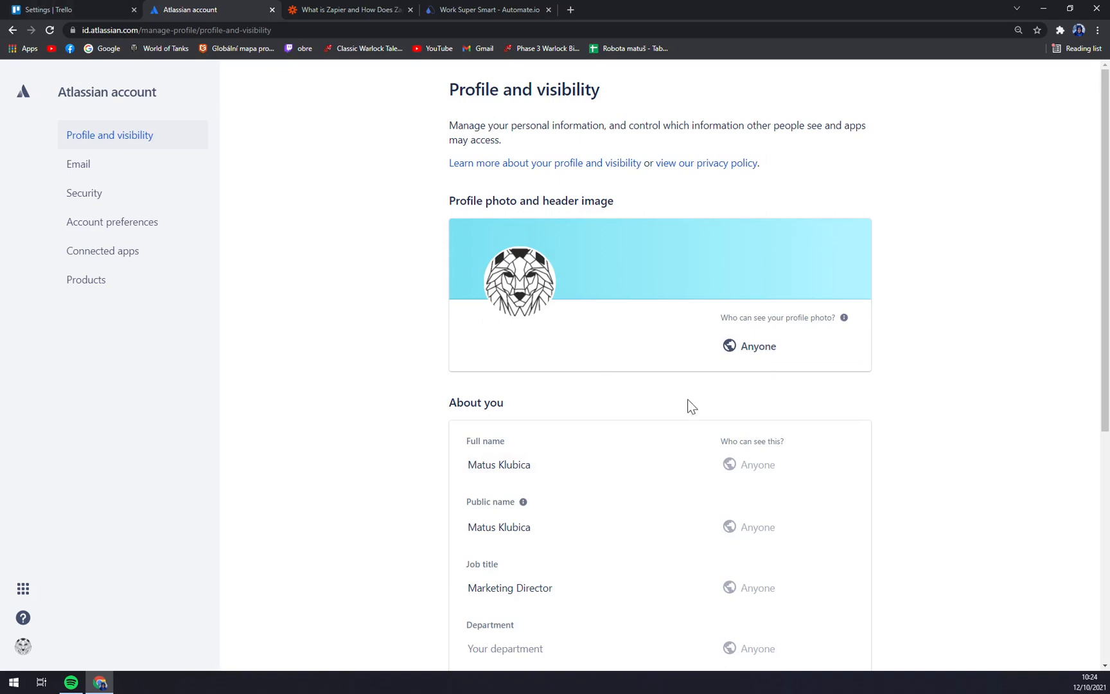
Step: Browse Account preferences and Products, then return to the Settings | Trello browser tab
scroll(down, 3)
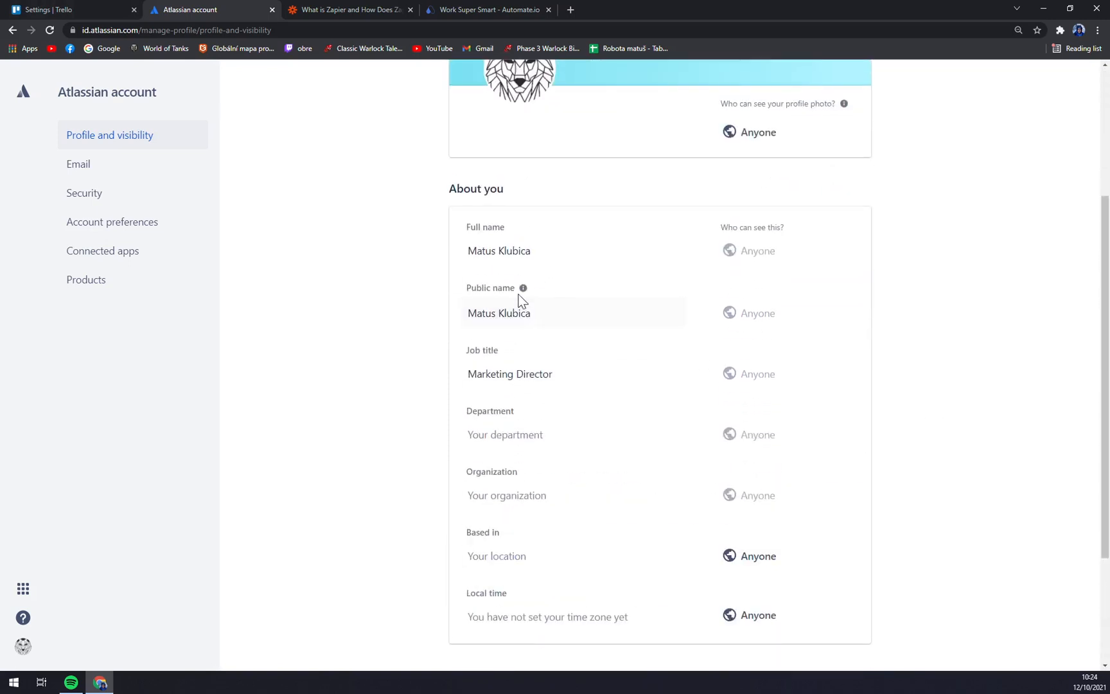
mouse_move(551, 426)
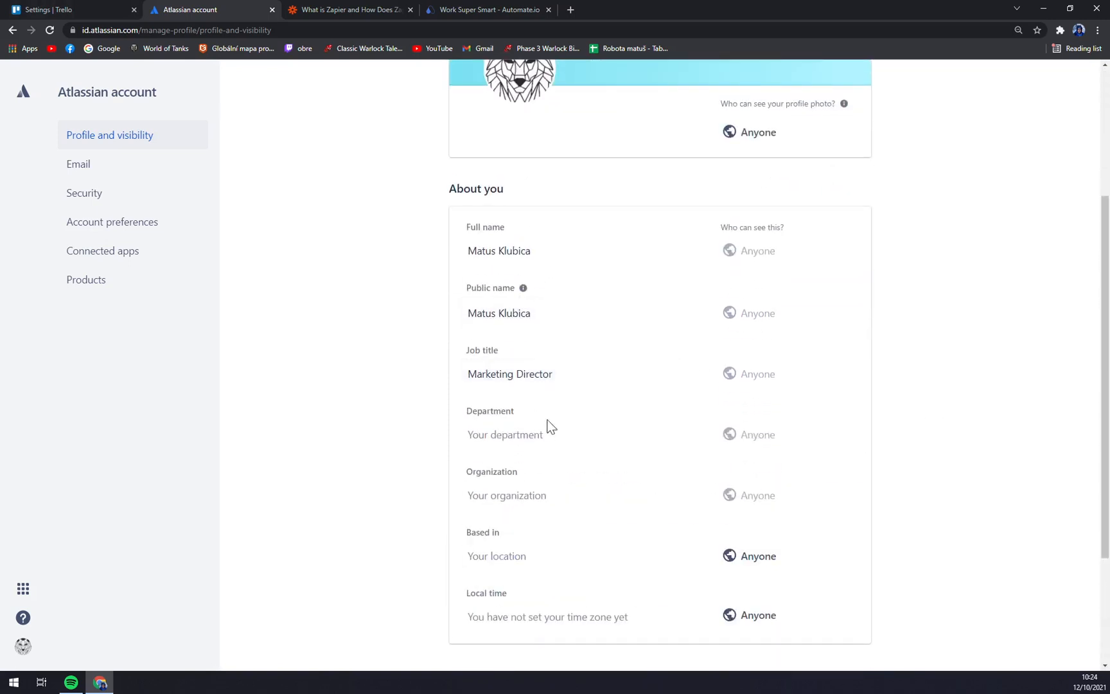
scroll(down, 3)
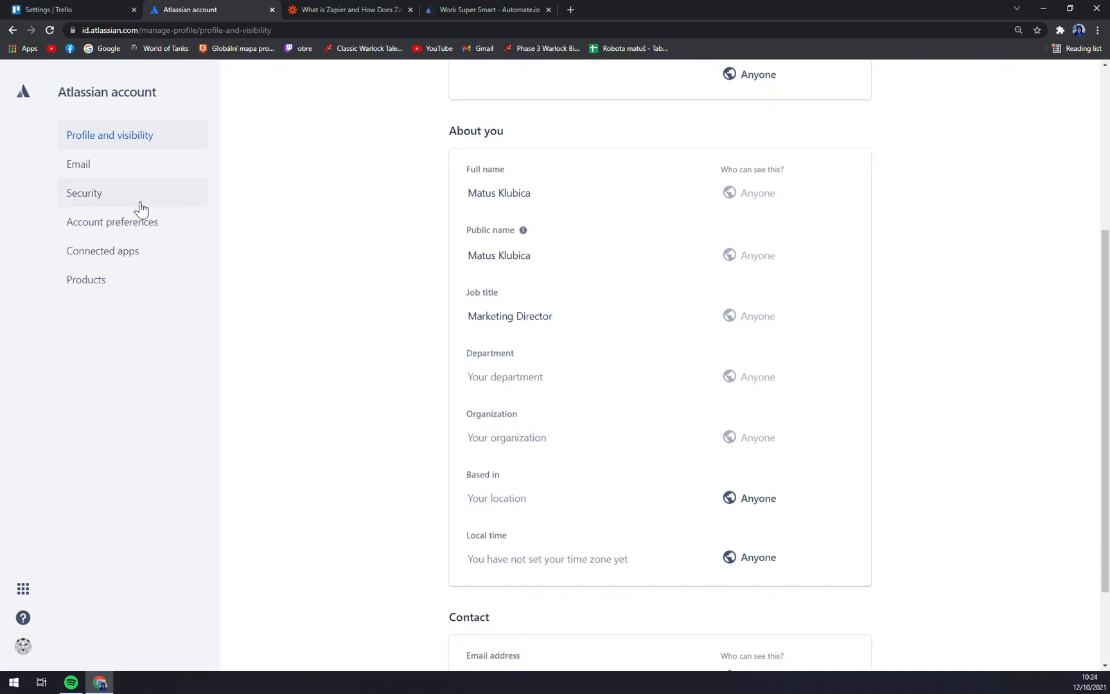
click(84, 193)
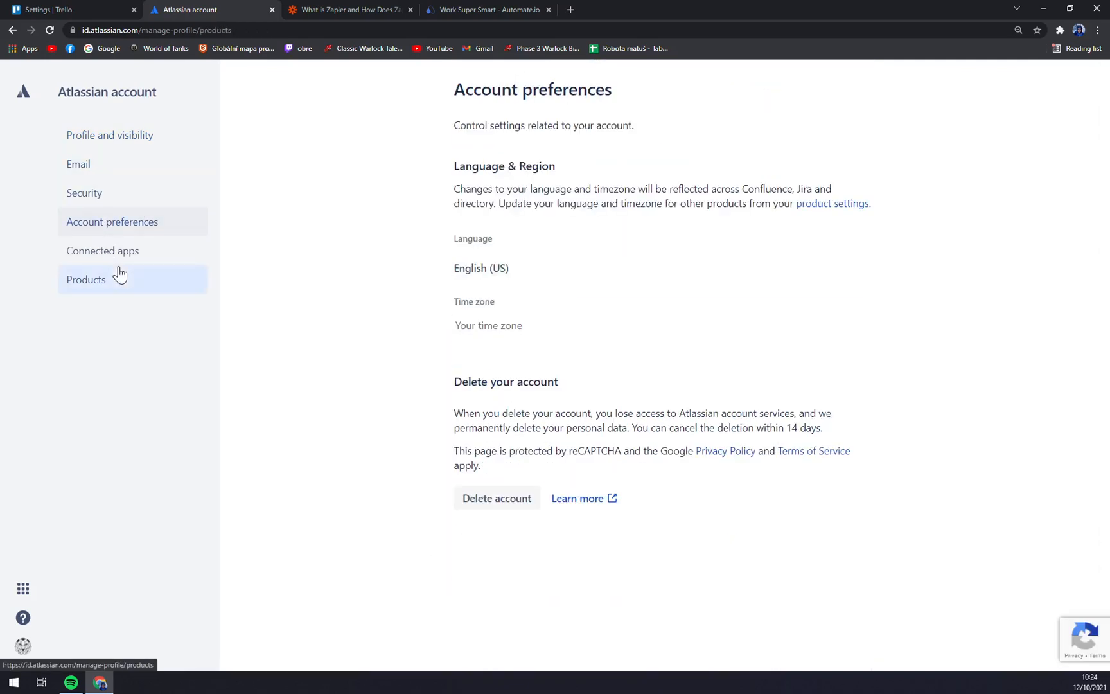
click(86, 278)
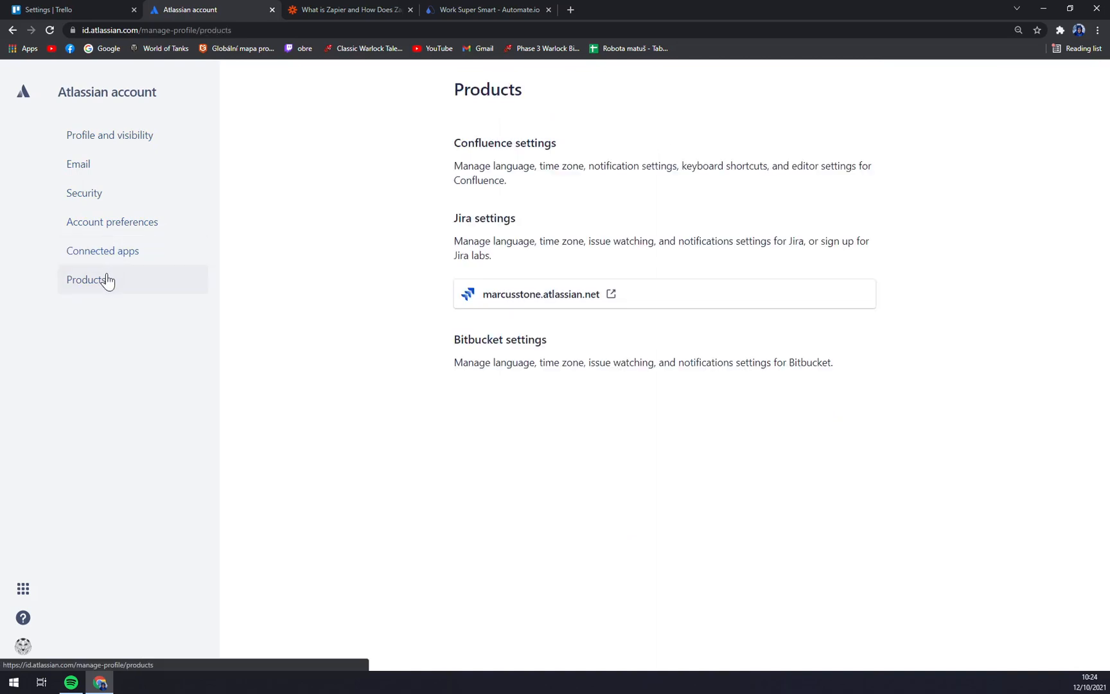
click(67, 9)
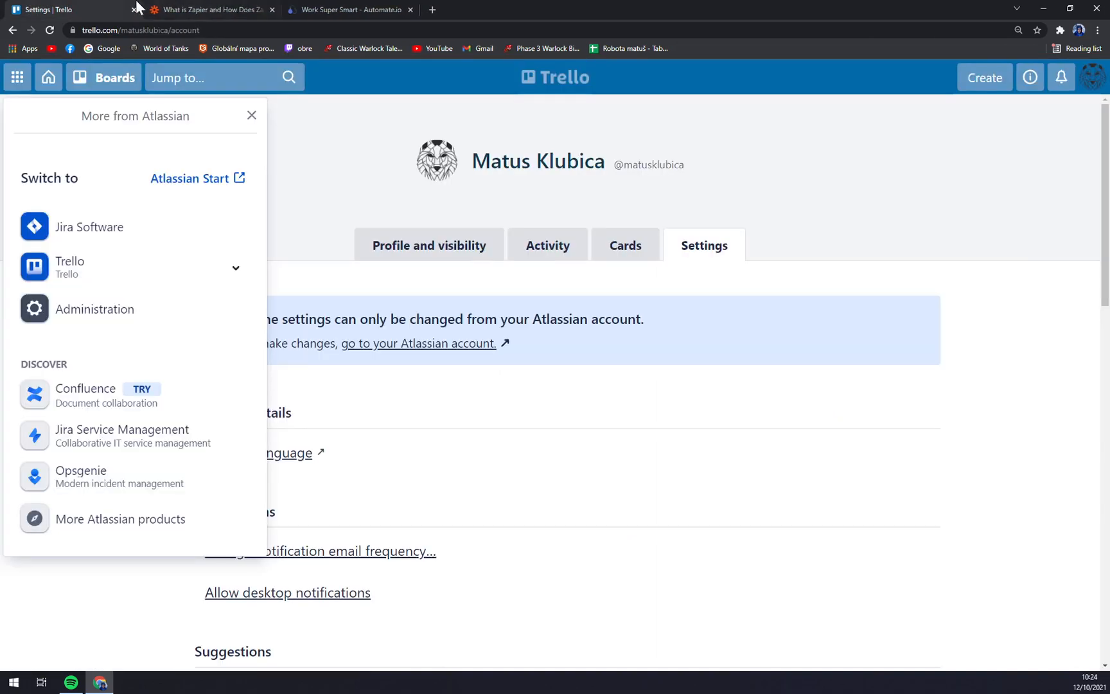